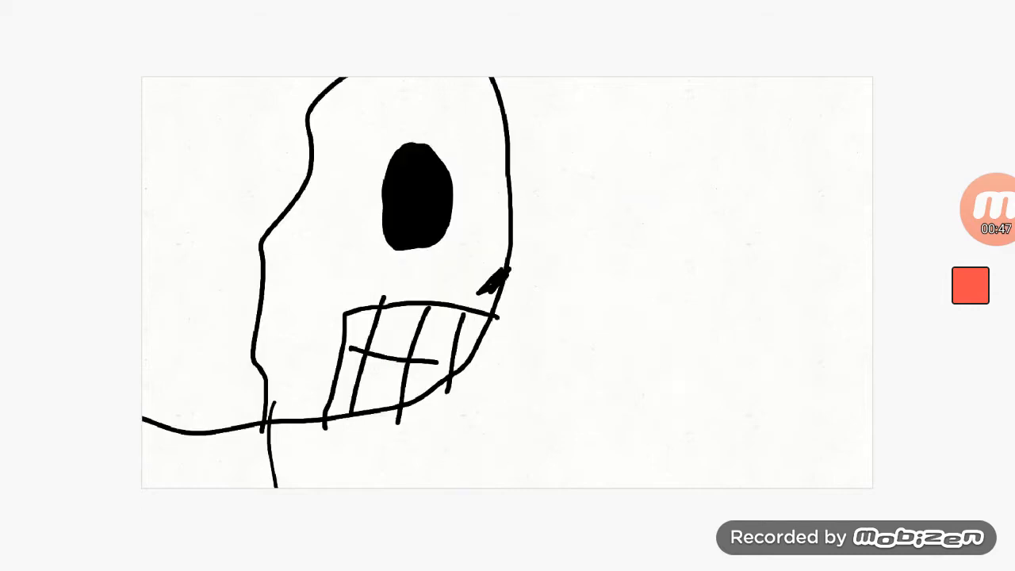
Step: Trace a short pen stroke over the skull sketch's outline
drag(400, 251, 400, 273)
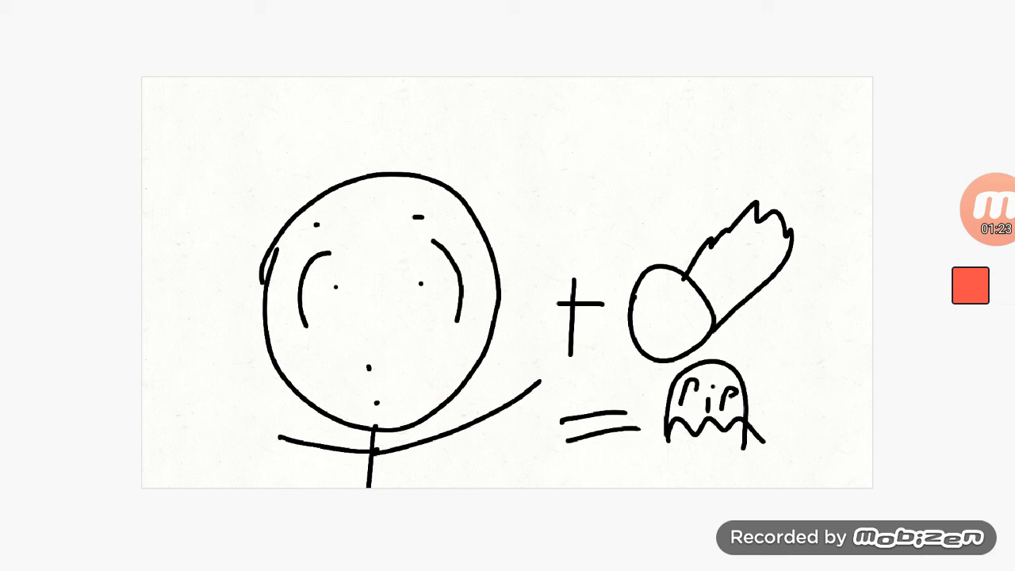
Step: Add a final pen mark to the stick-figure-plus-meteor-equals-RIP-ghost drawing
click(986, 210)
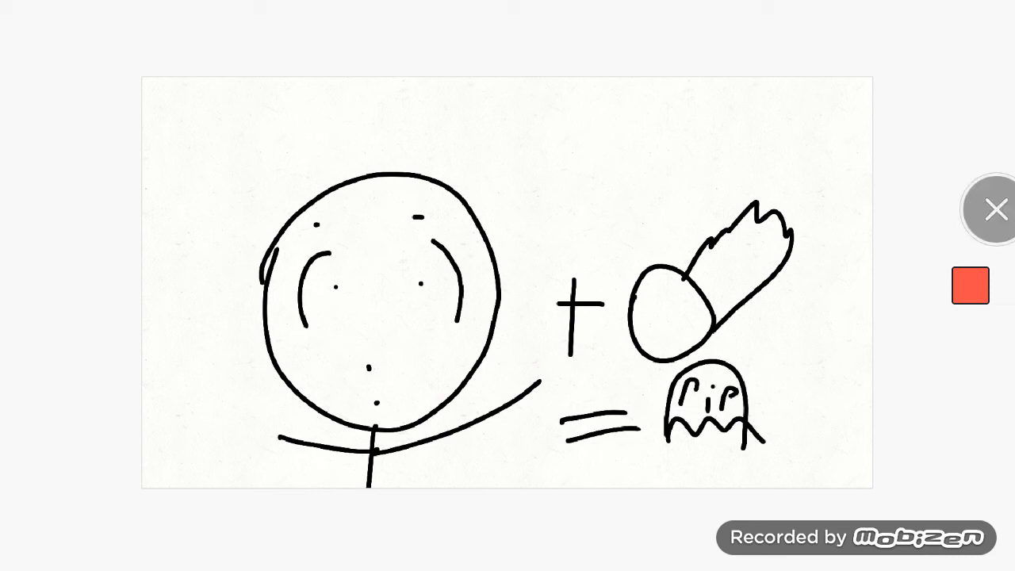